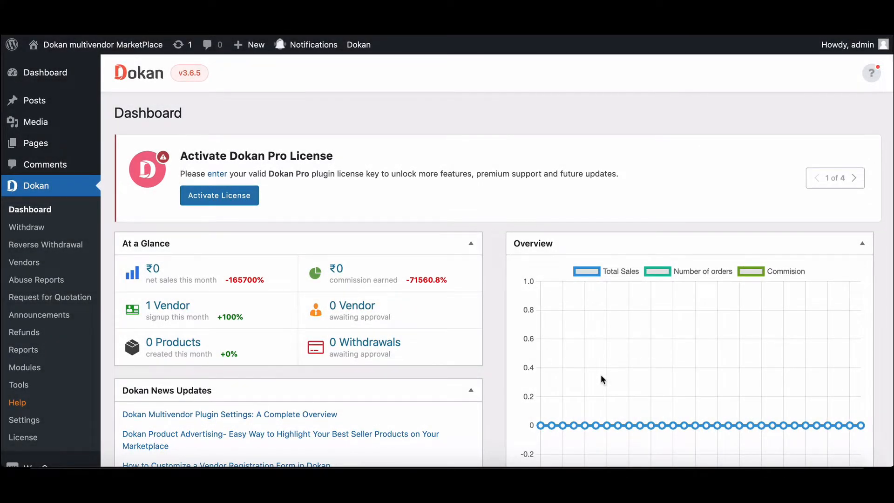
Go from the Dokan dashboard to WooCommerce Coupons and start a new coupon
{"action": "scroll", "scroll_direction": "down", "scroll_amount": 3}
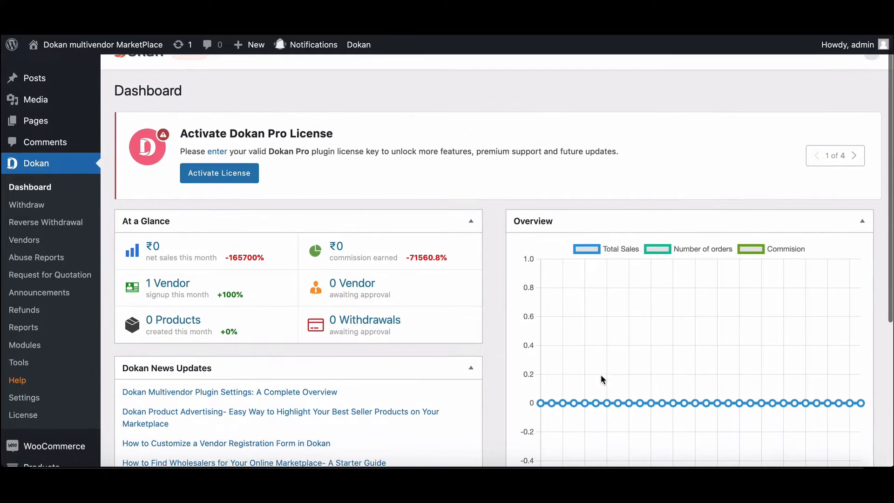
{"action": "scroll", "scroll_direction": "down", "scroll_amount": 3}
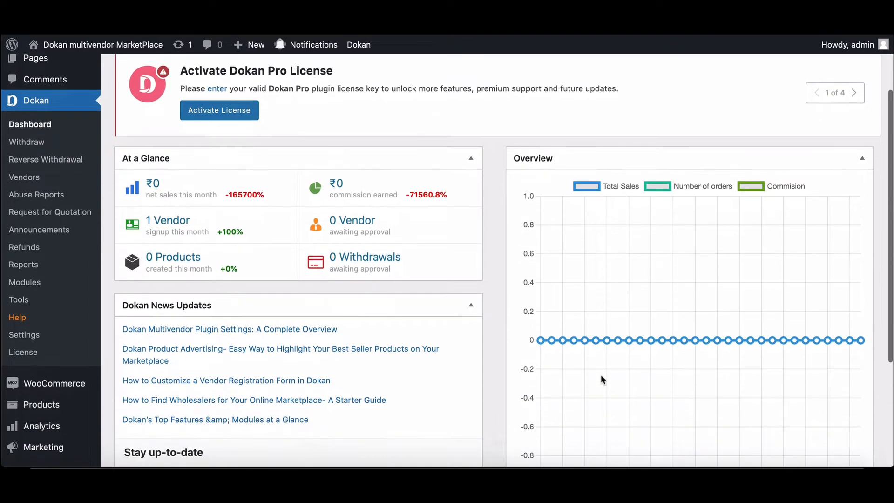
{"action": "scroll", "scroll_direction": "down", "scroll_amount": 3}
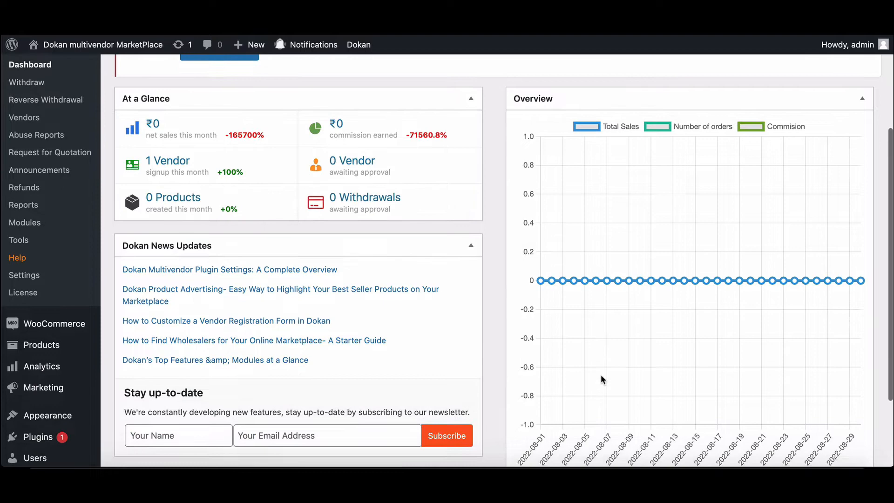
{"action": "scroll", "scroll_direction": "down", "scroll_amount": 3}
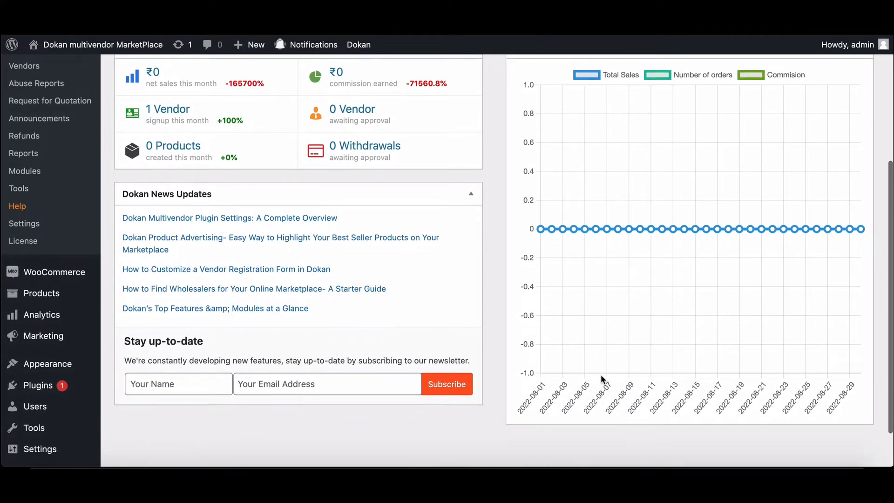
{"action": "scroll", "scroll_direction": "down", "scroll_amount": 3}
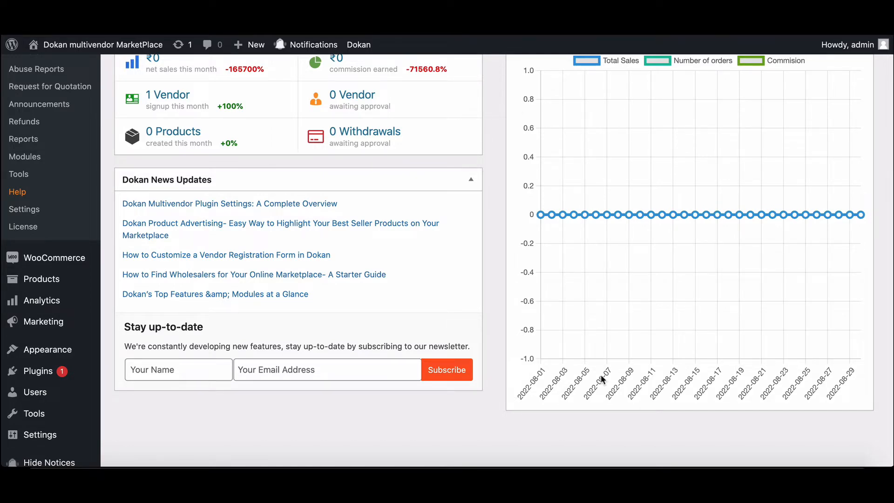
{"action": "scroll", "scroll_direction": "down", "scroll_amount": 3}
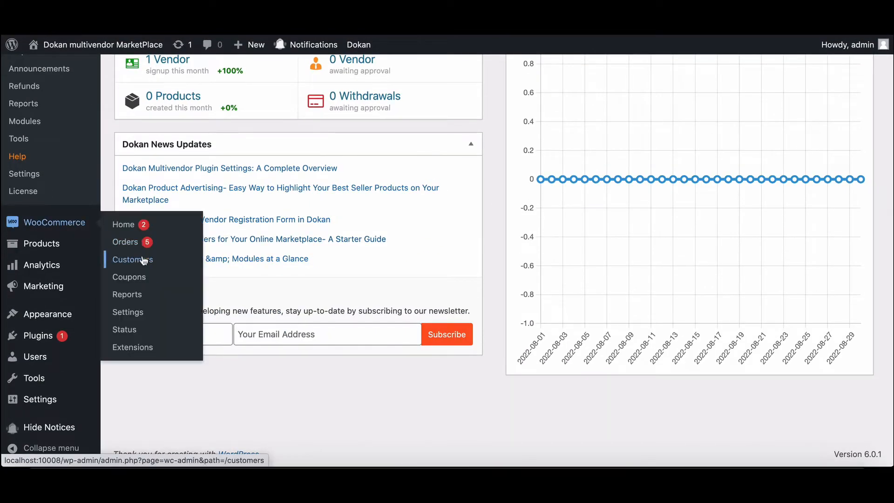
{"action": "left_click", "coordinate": [129, 276]}
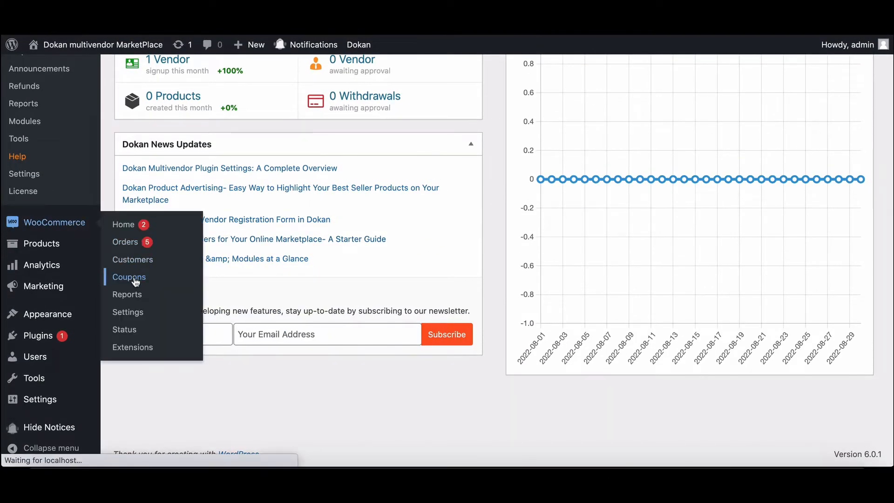
{"action": "left_click", "coordinate": [129, 277]}
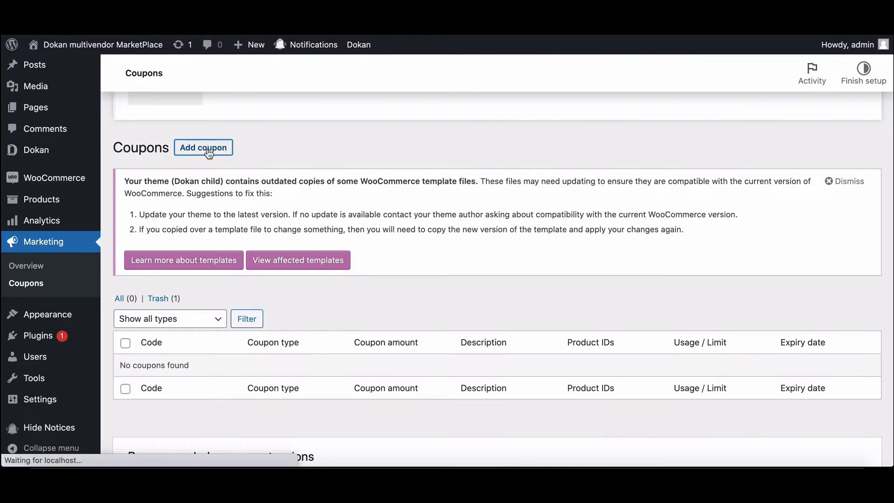
{"action": "left_click", "coordinate": [203, 147]}
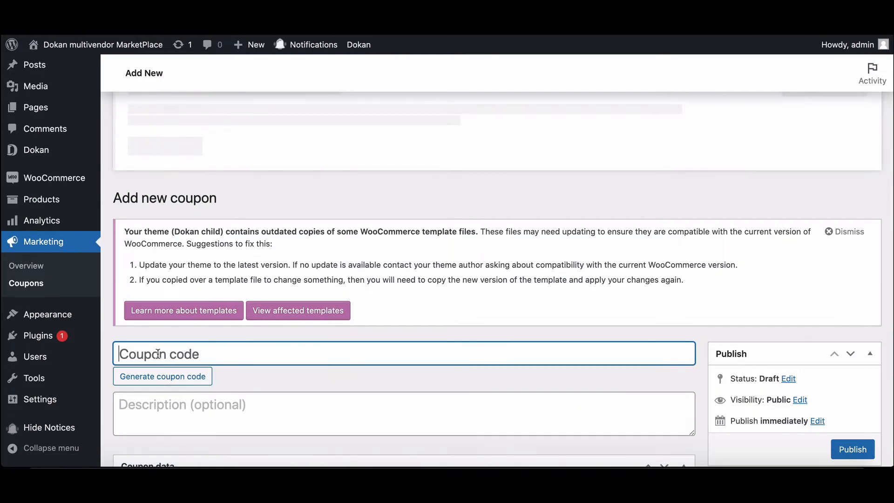
Publish coupon 2022, described 'discount sale', as a 10% discount expiring 2022-09-07
{"action": "type", "text": "2022"}
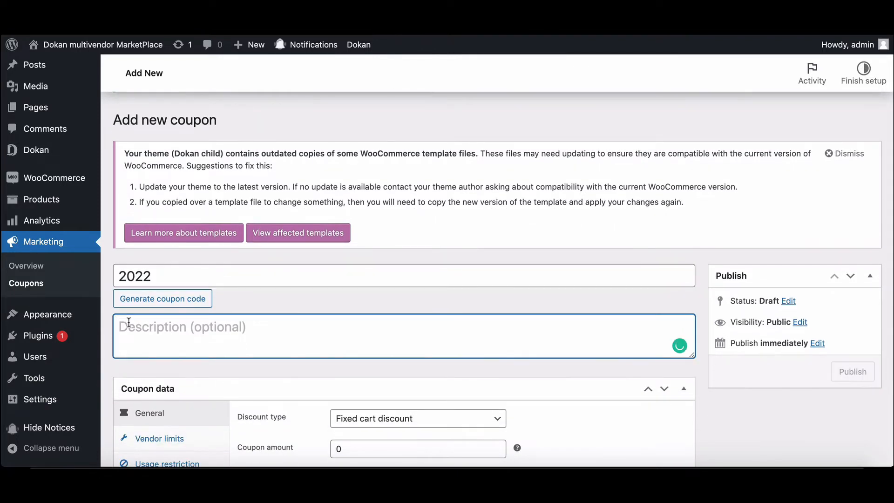
{"action": "type", "text": "discount sale"}
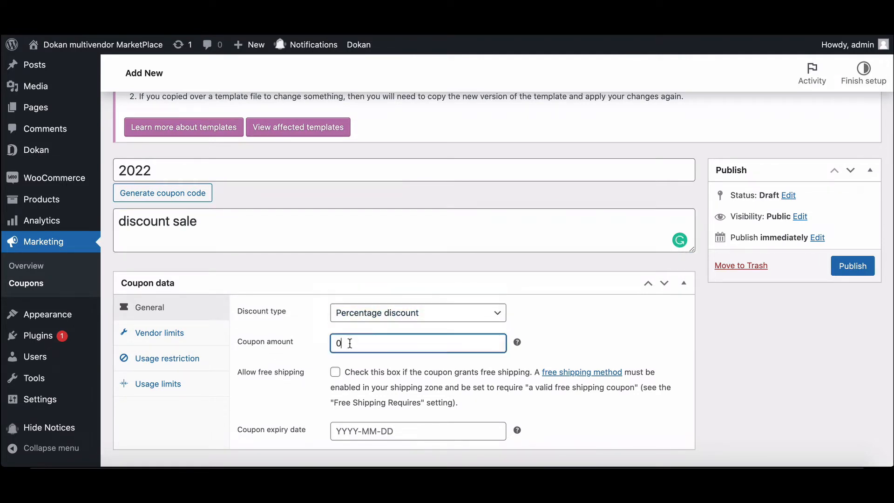
{"action": "type", "text": "10"}
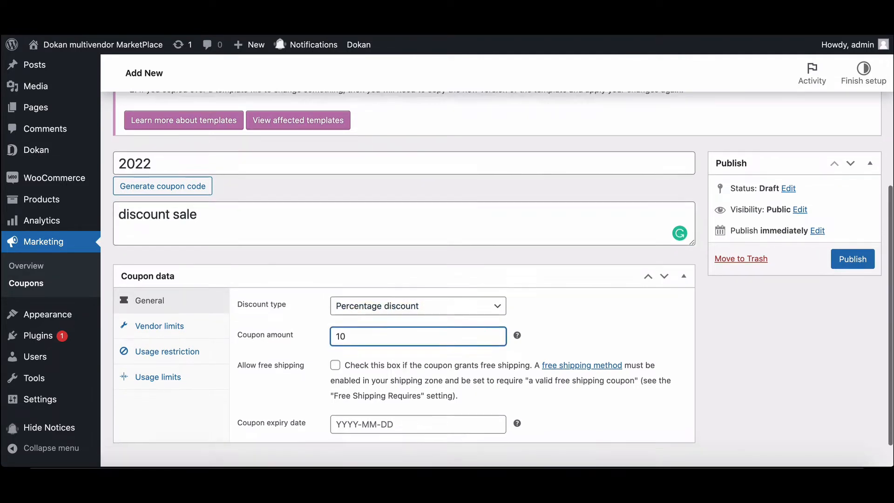
{"action": "left_click", "coordinate": [417, 425]}
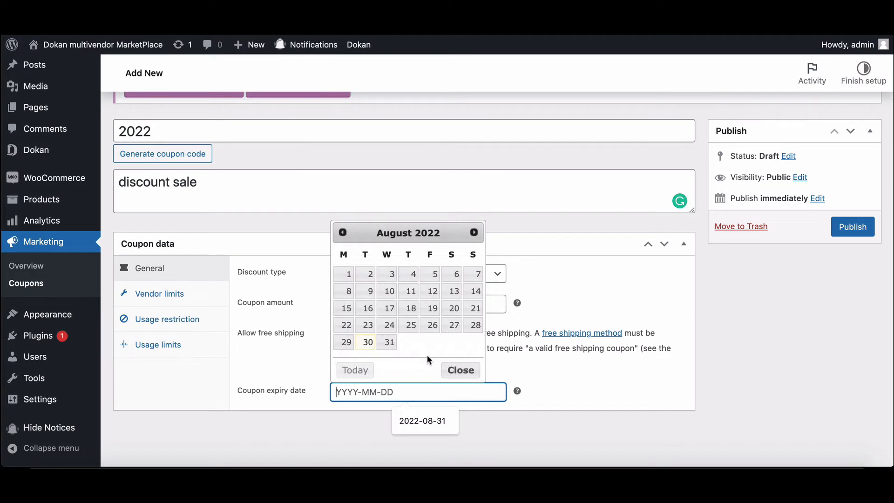
{"action": "left_click", "coordinate": [474, 232]}
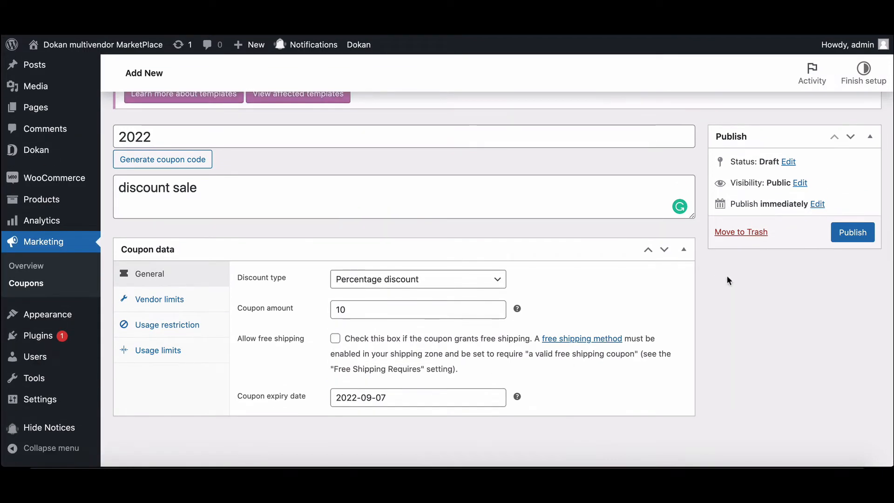
{"action": "left_click", "coordinate": [852, 232]}
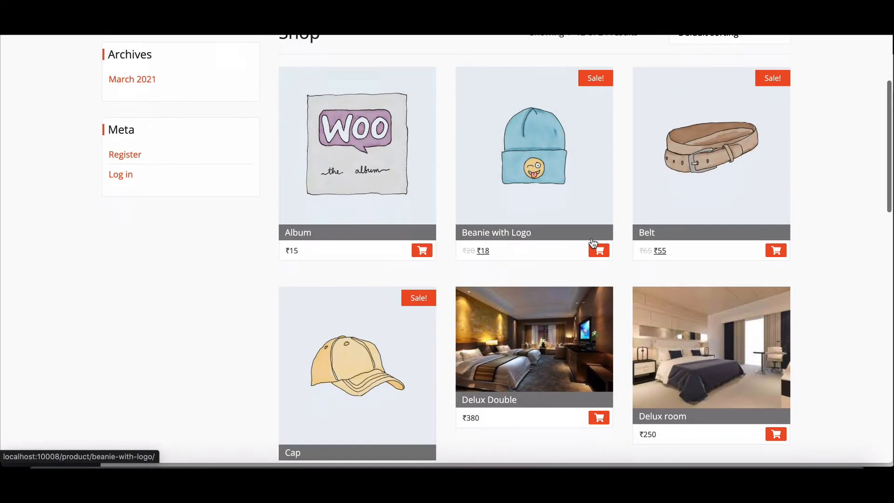
Add Beanie with Logo to the cart and try coupon 2022 at checkout; it is rejected
{"action": "left_click", "coordinate": [598, 251]}
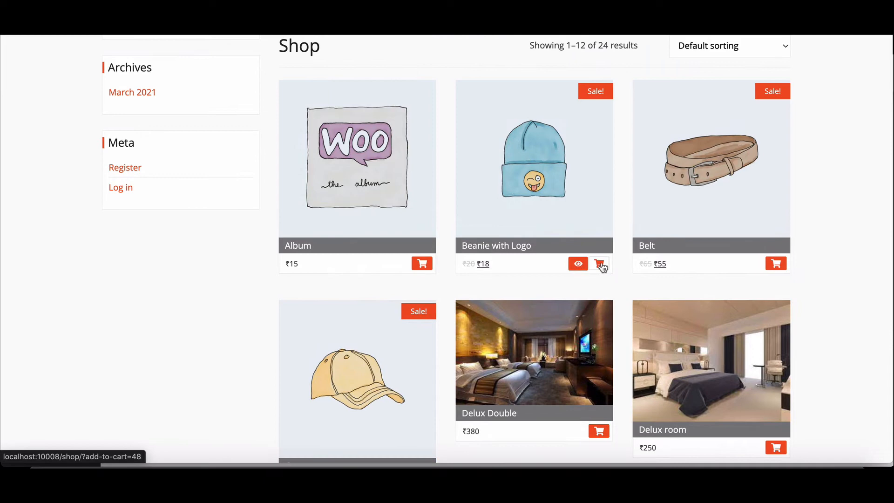
{"action": "left_click", "coordinate": [599, 263]}
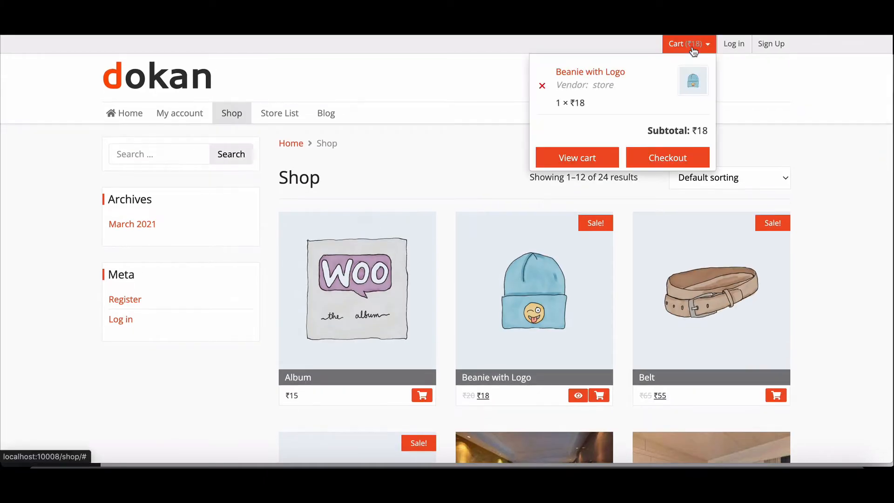
{"action": "left_click", "coordinate": [667, 157]}
{"action": "type", "text": "2022"}
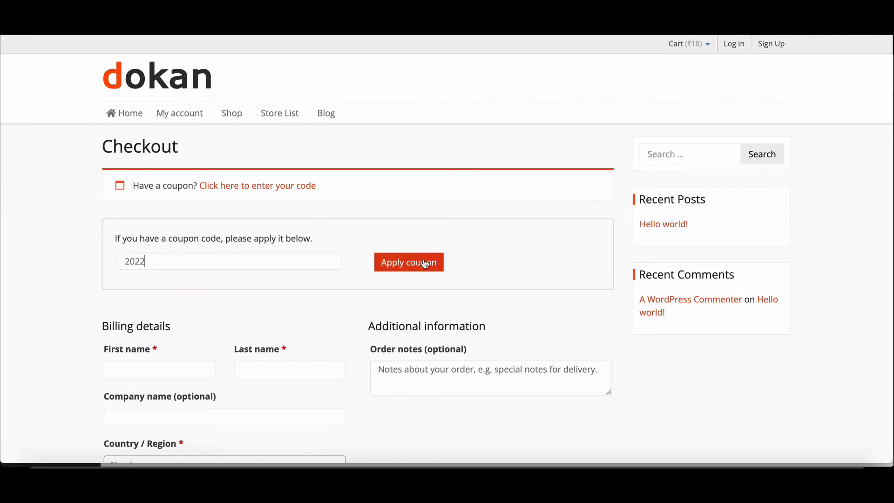
{"action": "left_click", "coordinate": [408, 262]}
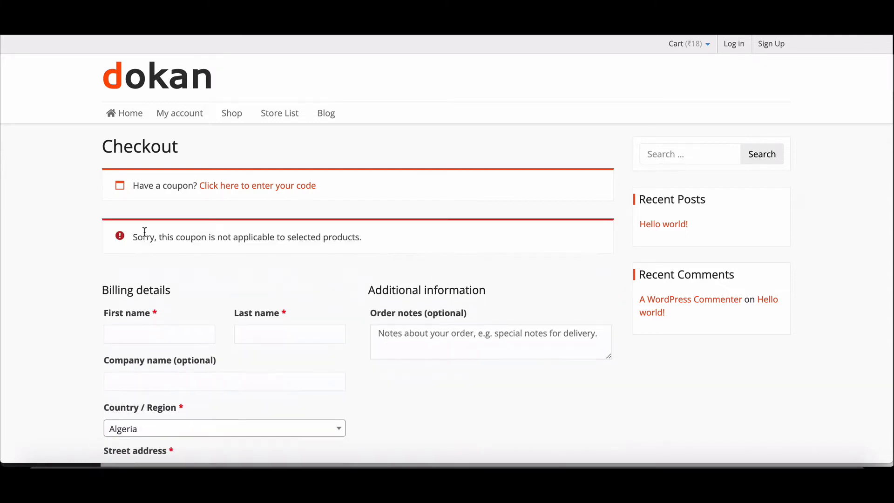
{"action": "mouse_move", "coordinate": [420, 243]}
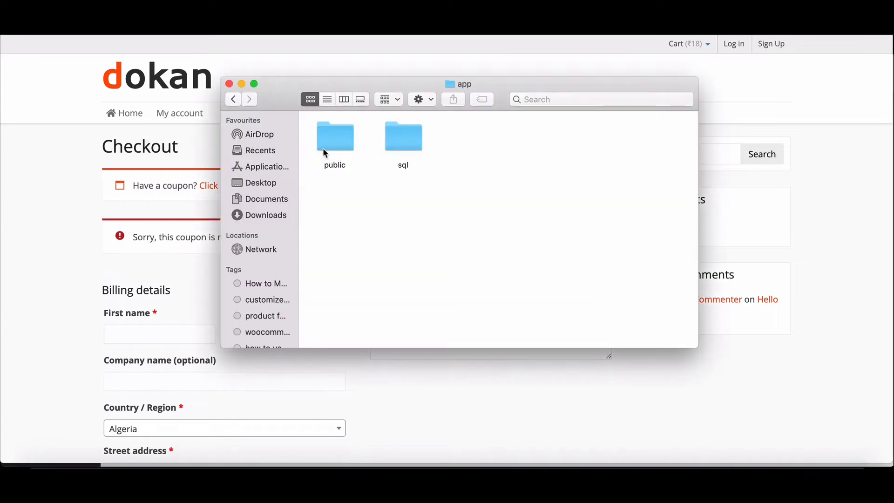
Navigate public > wp-content > themes > Dokan-child and open functions.php in Sublime Text
{"action": "double_click", "coordinate": [334, 135]}
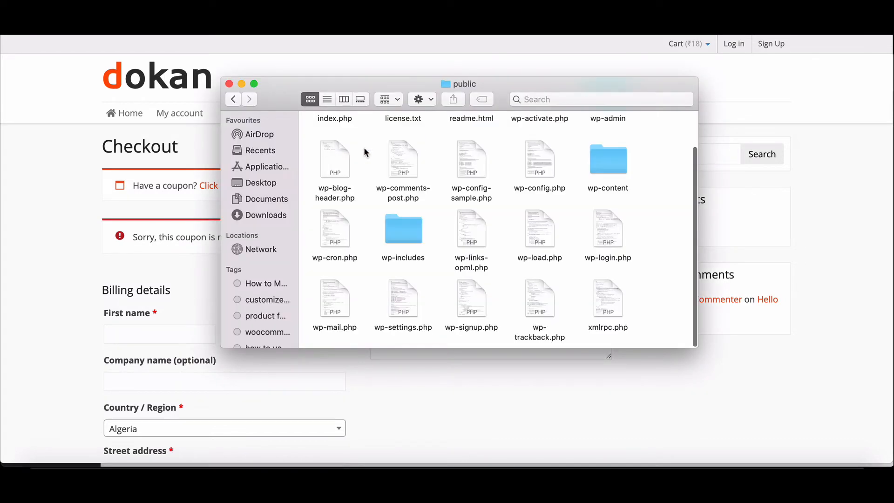
{"action": "left_click", "coordinate": [607, 159]}
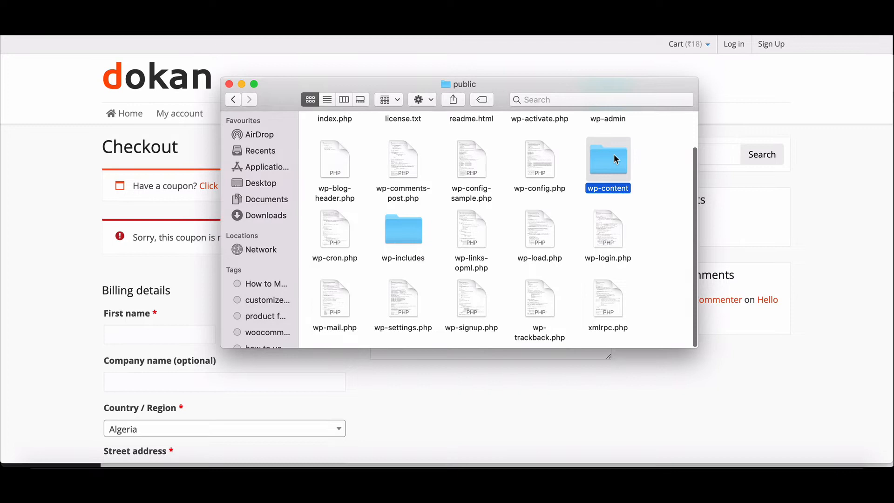
{"action": "double_click", "coordinate": [607, 158]}
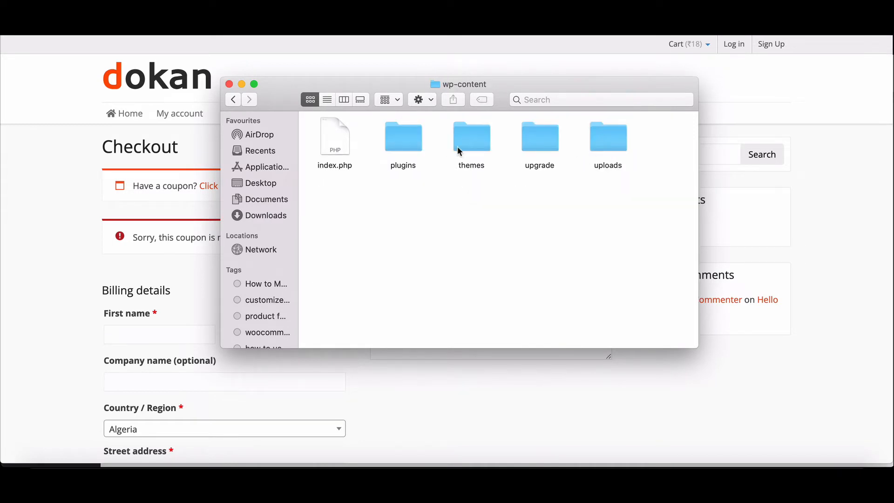
{"action": "double_click", "coordinate": [471, 136]}
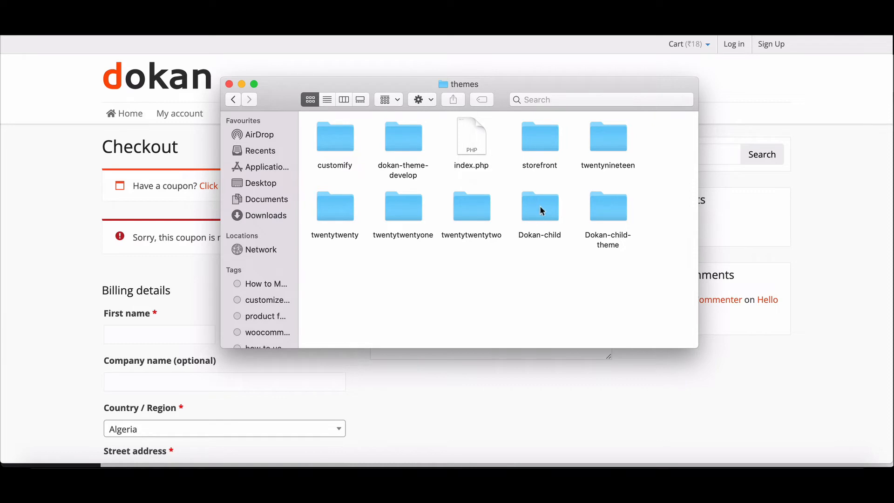
{"action": "double_click", "coordinate": [539, 207]}
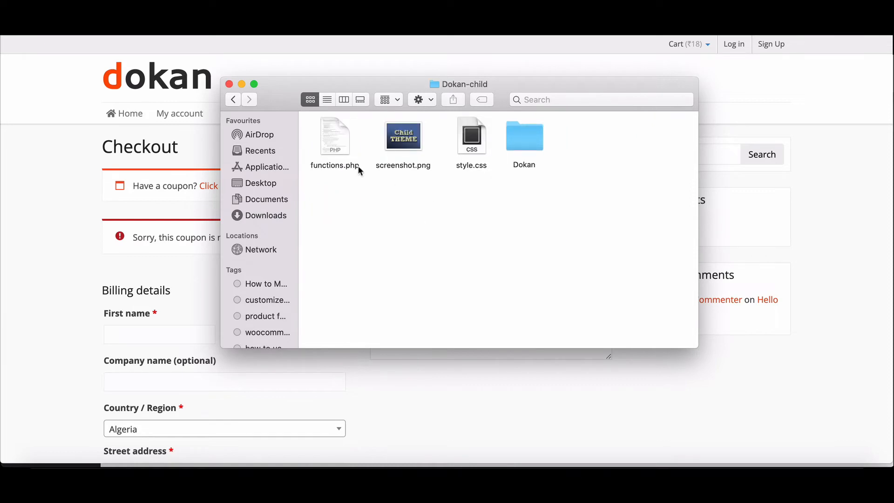
{"action": "left_click", "coordinate": [335, 136]}
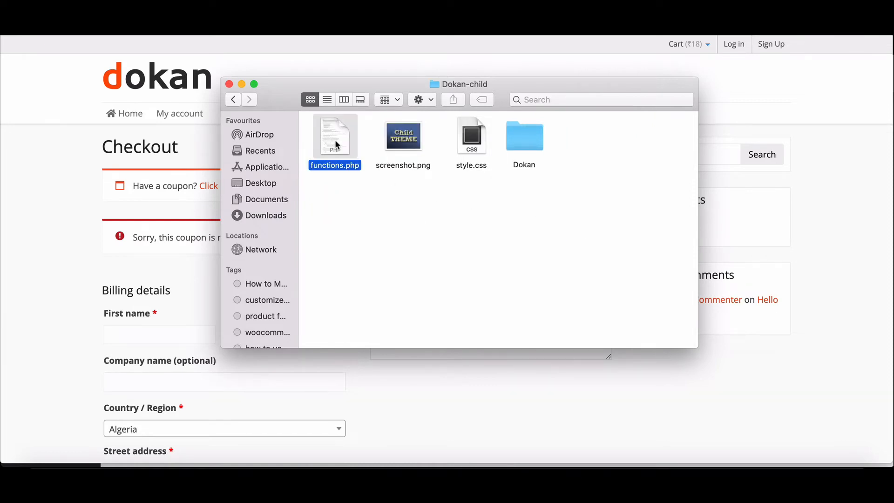
{"action": "double_click", "coordinate": [335, 136]}
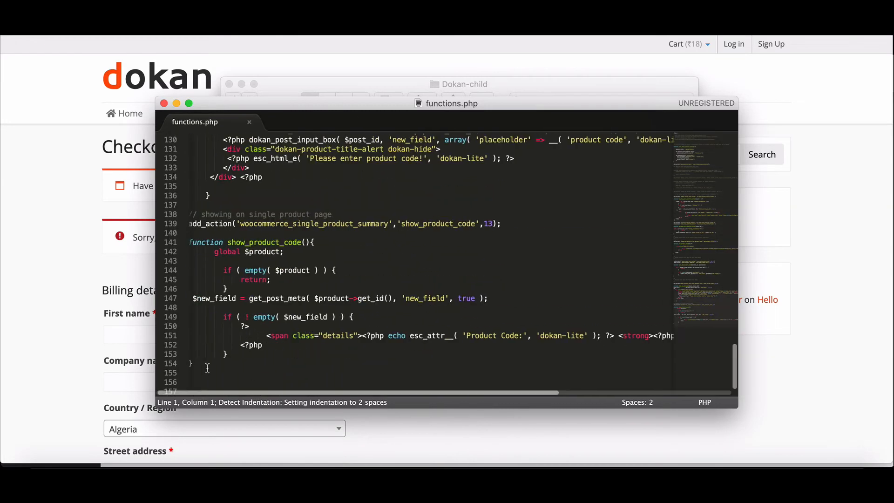
Add add_filter('dokan_ensure_vendor_coupon', '__return_false') to functions.php and save
{"action": "type", "text": "add_filter"}
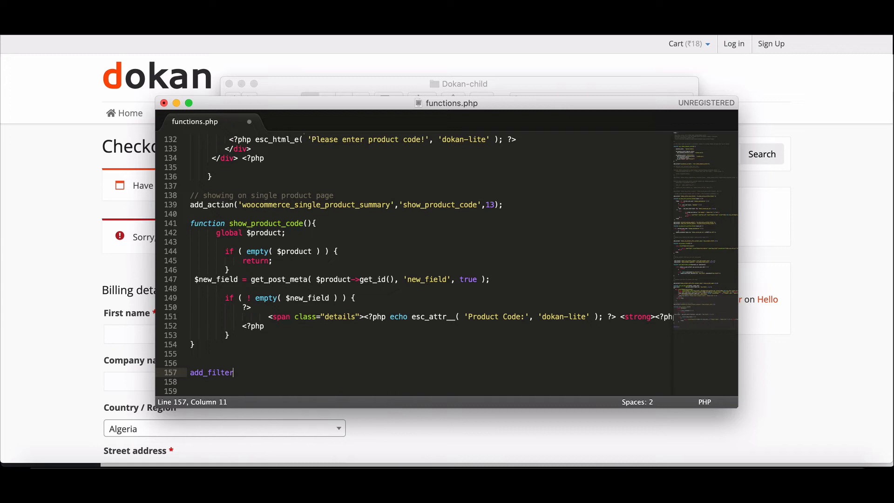
{"action": "type", "text": "('dokan_ensure_vendor_coupon"}
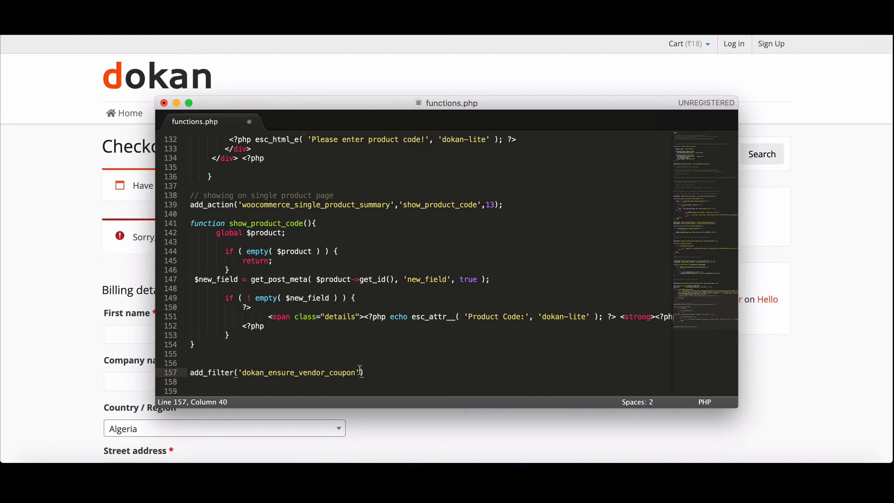
{"action": "type", "text": ", '__return'"}
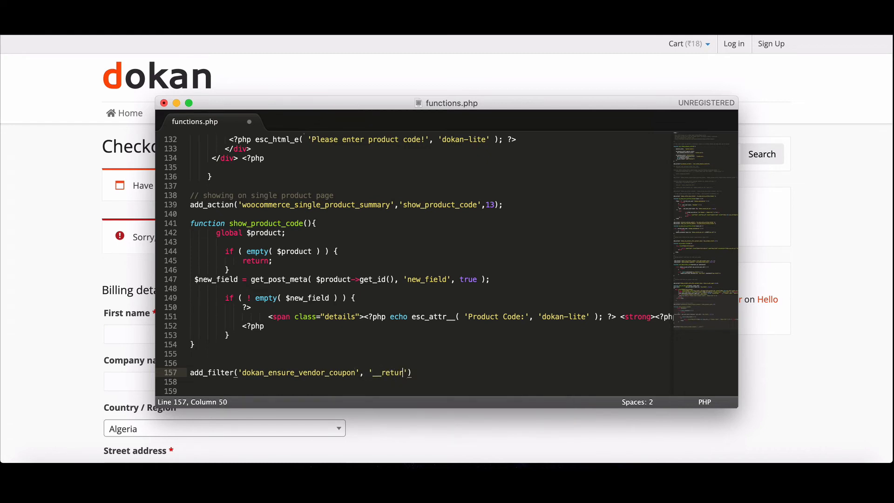
{"action": "type", "text": "_false"}
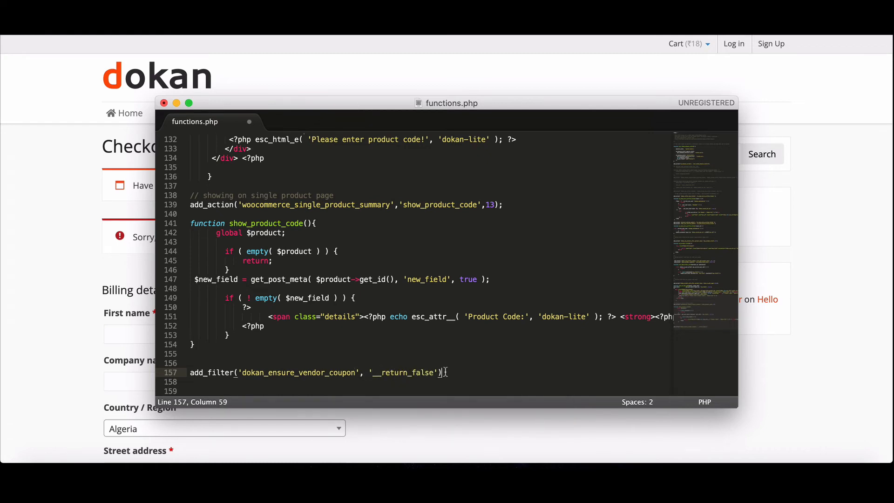
{"action": "key", "text": "Backspace"}
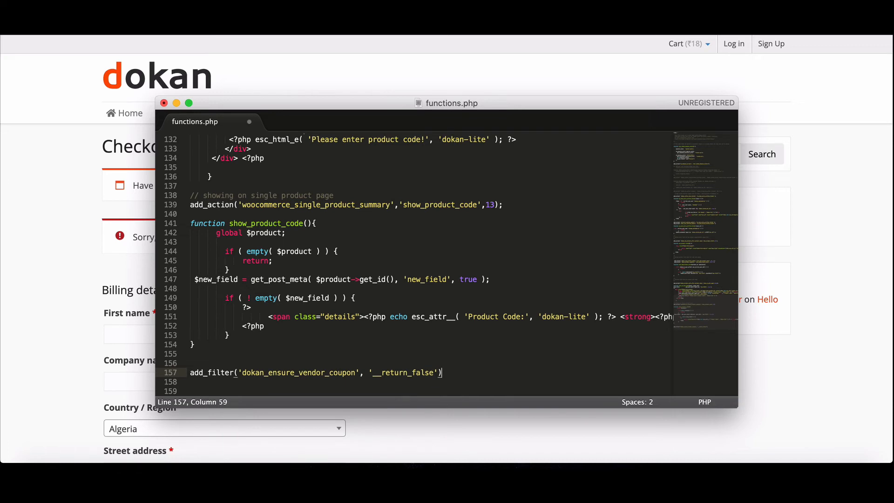
{"action": "key", "text": "cmd+s"}
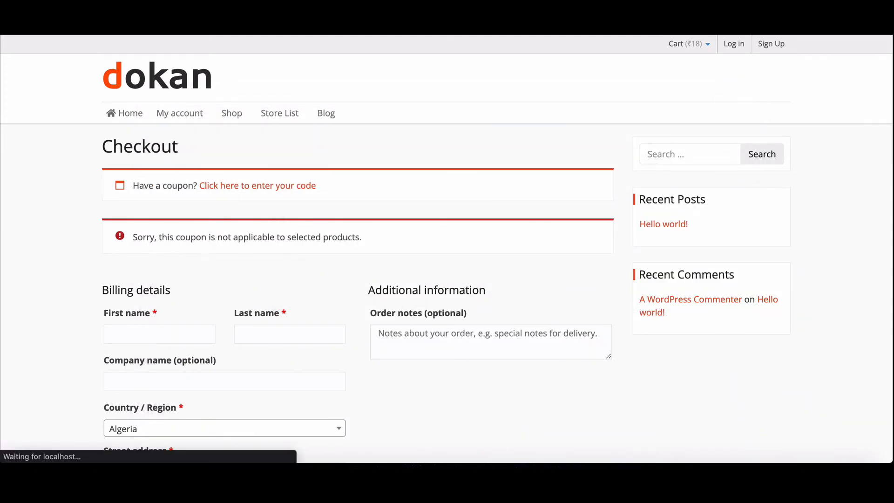
Apply coupon 2022 at checkout, reducing the total by ₹2 to ₹16
{"action": "left_click", "coordinate": [257, 185]}
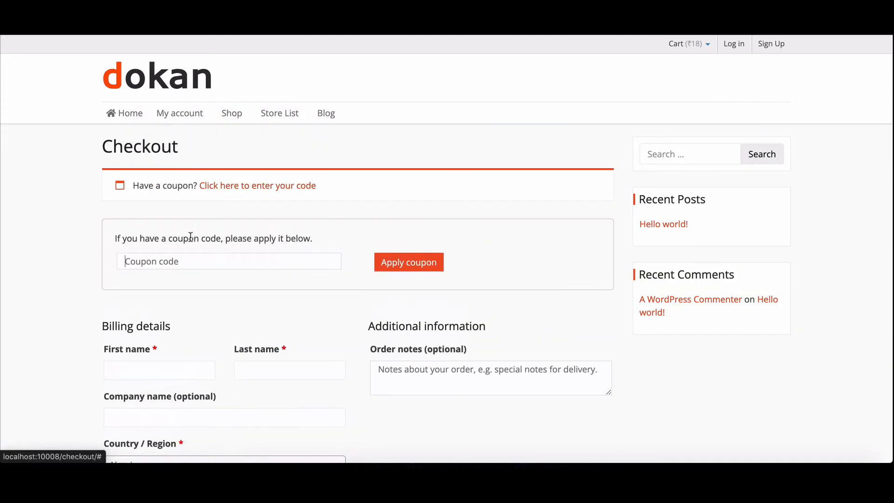
{"action": "type", "text": "2022"}
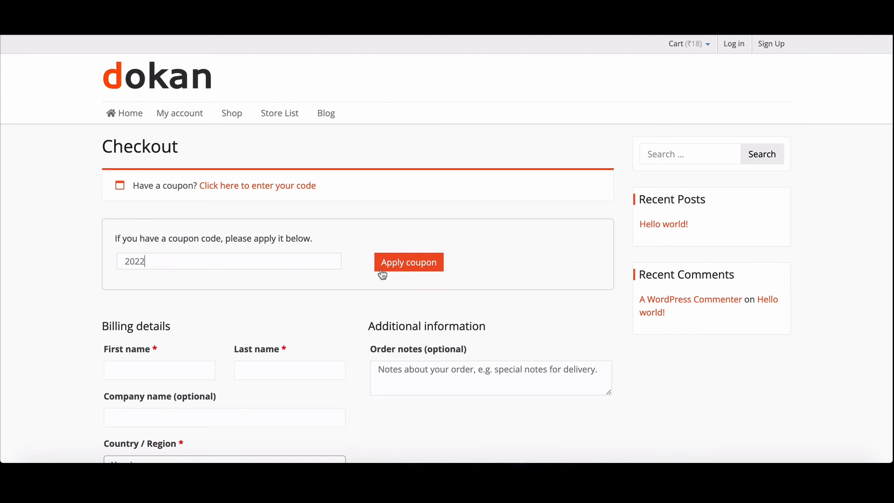
{"action": "left_click", "coordinate": [407, 262]}
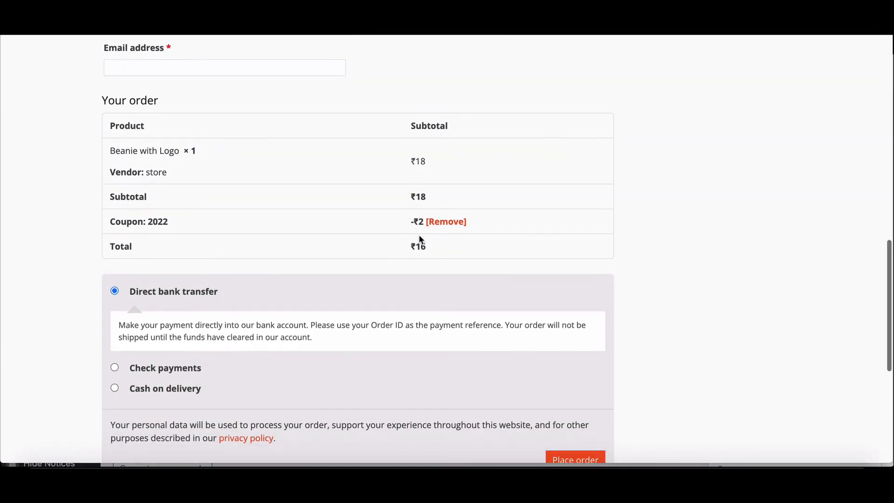
Place the ₹16 order with cash on delivery, completing as order 302
{"action": "left_click", "coordinate": [113, 387]}
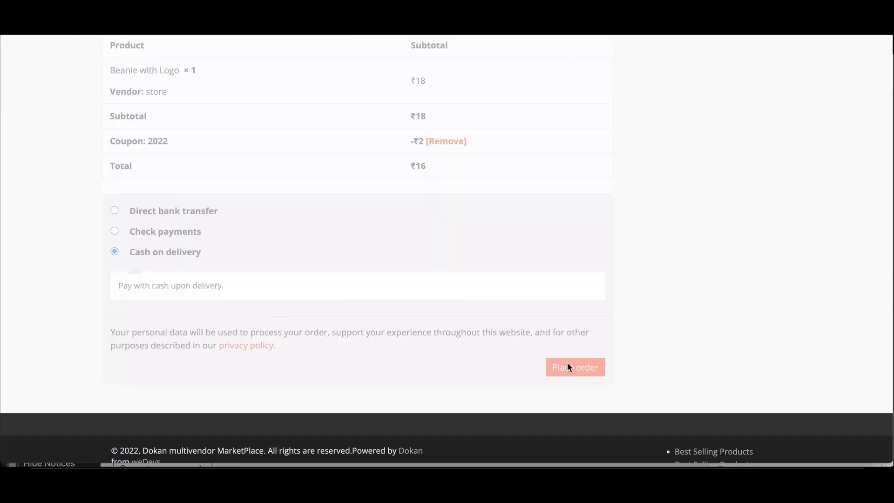
{"action": "left_click", "coordinate": [575, 367]}
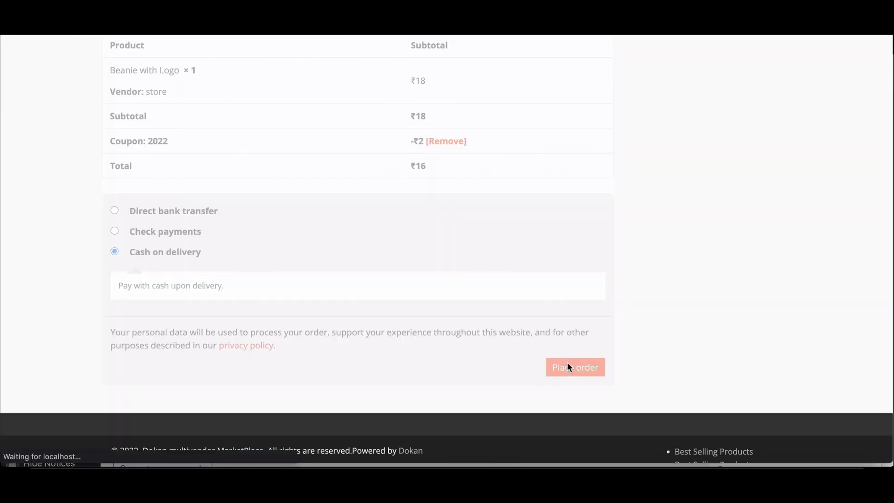
{"action": "left_click", "coordinate": [574, 367]}
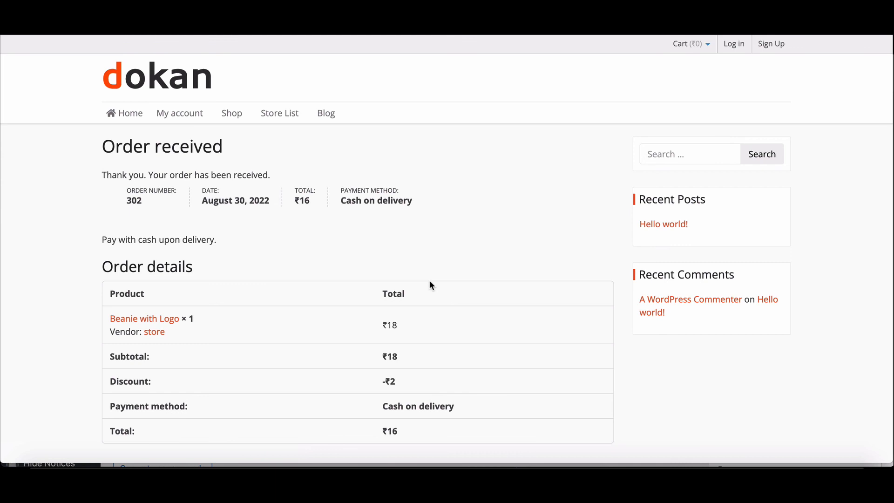
{"action": "scroll", "scroll_direction": "down", "scroll_amount": 3}
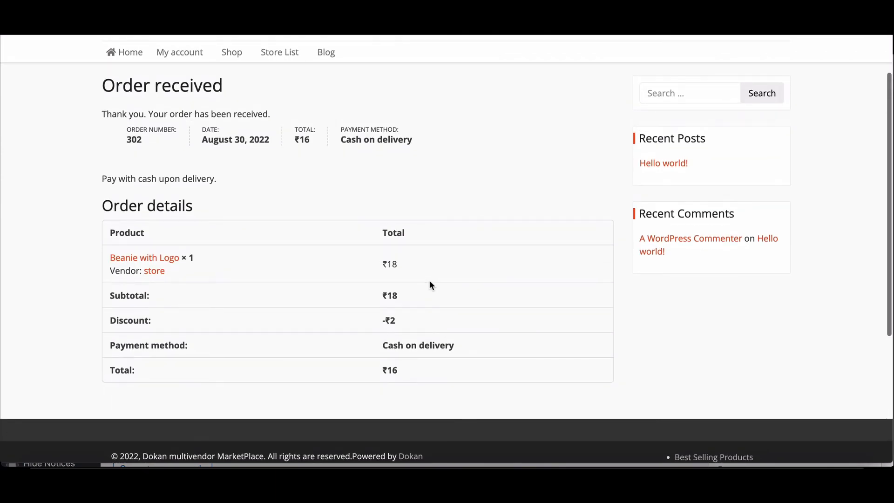